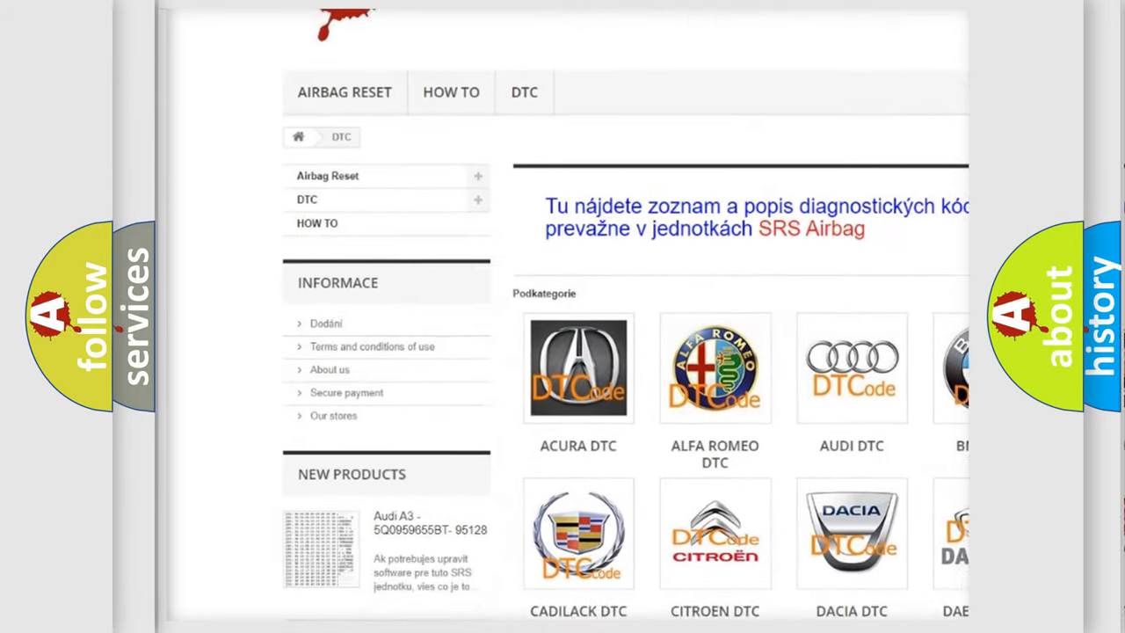
scroll("down", 3)
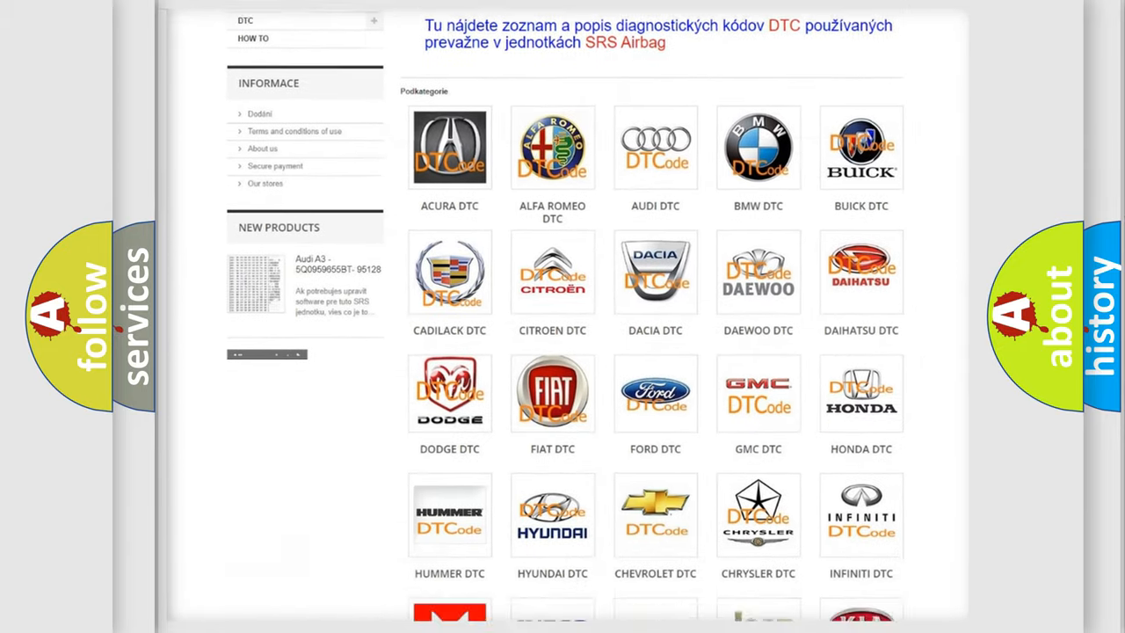
scroll("down", 3)
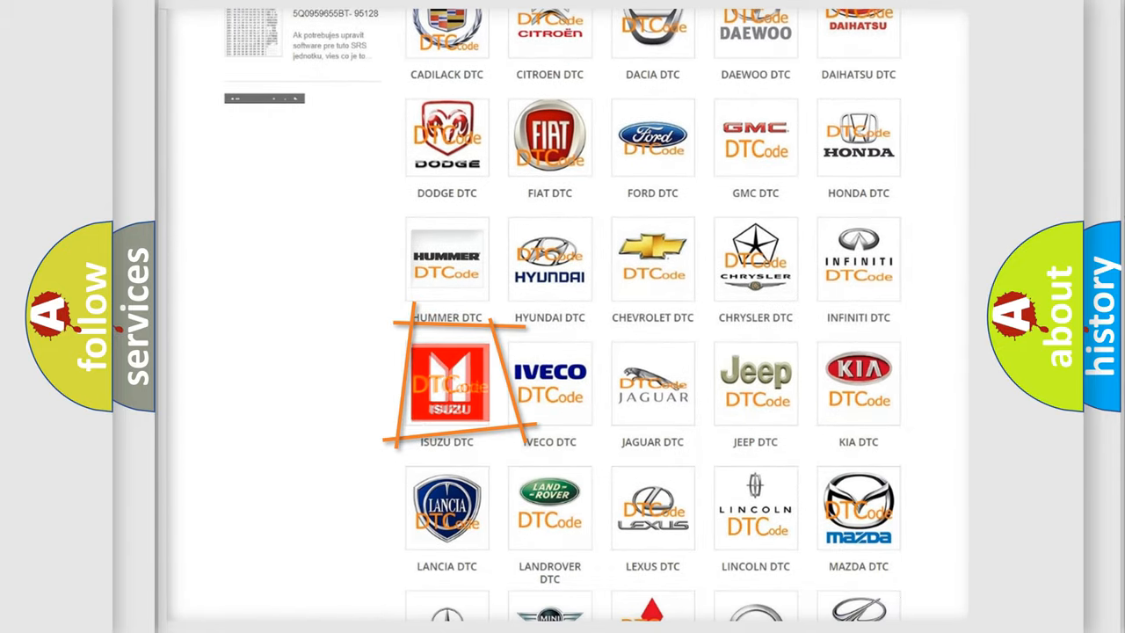